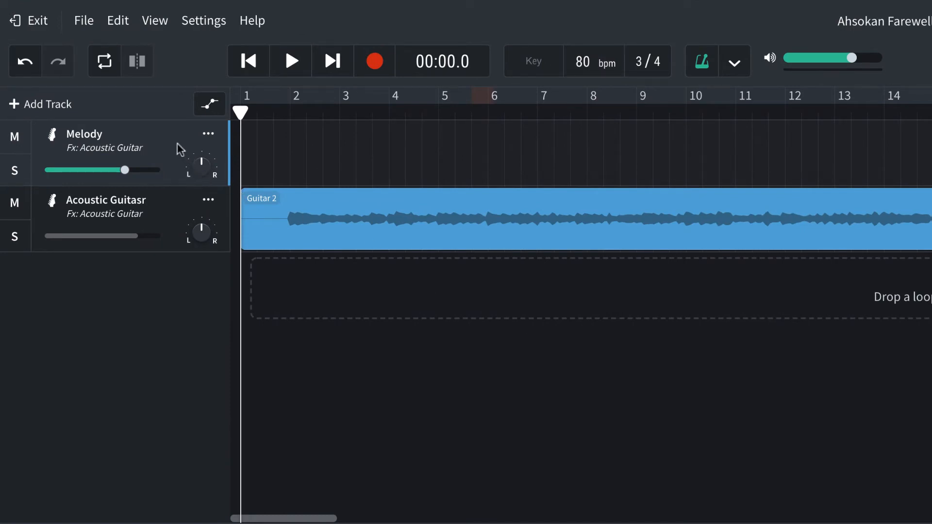
mouse_move(292, 139)
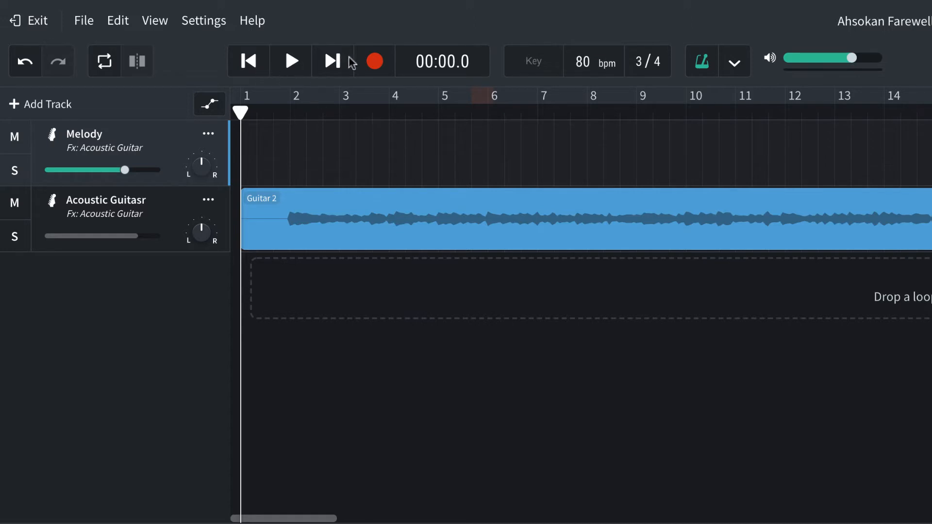
mouse_move(602, 75)
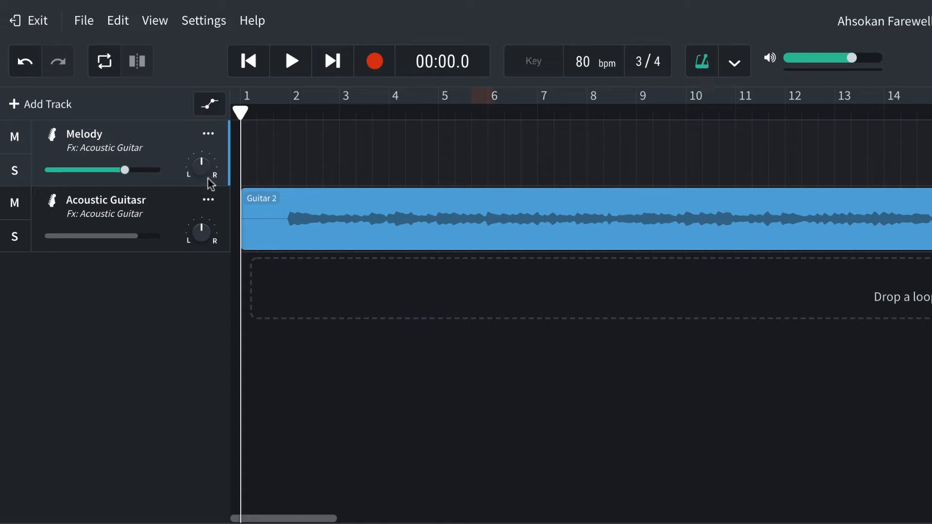
mouse_move(335, 88)
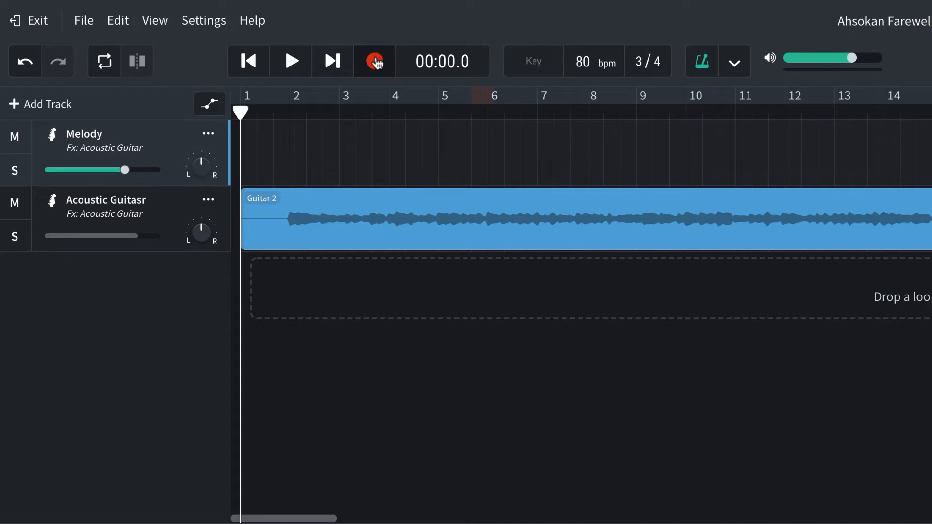
mouse_move(375, 61)
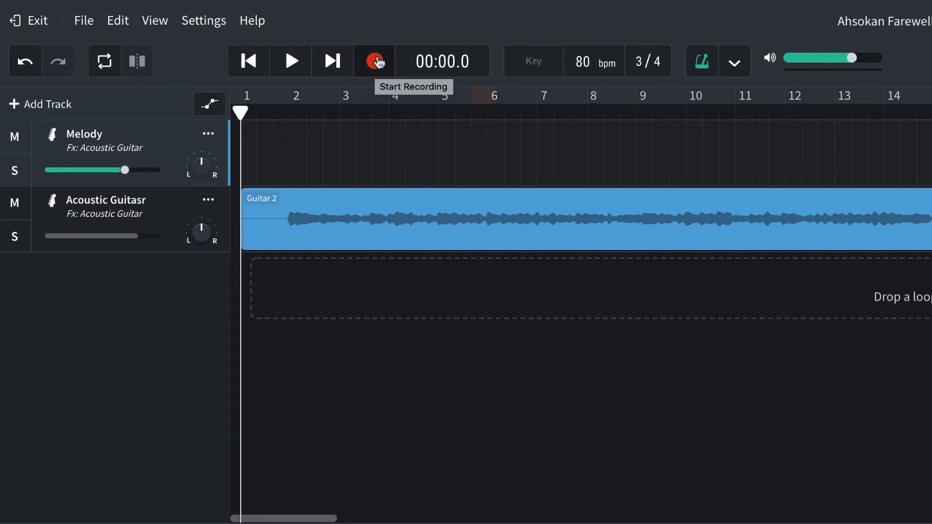
Record the first Melody take from bar 1 to just past bar 6
click(373, 60)
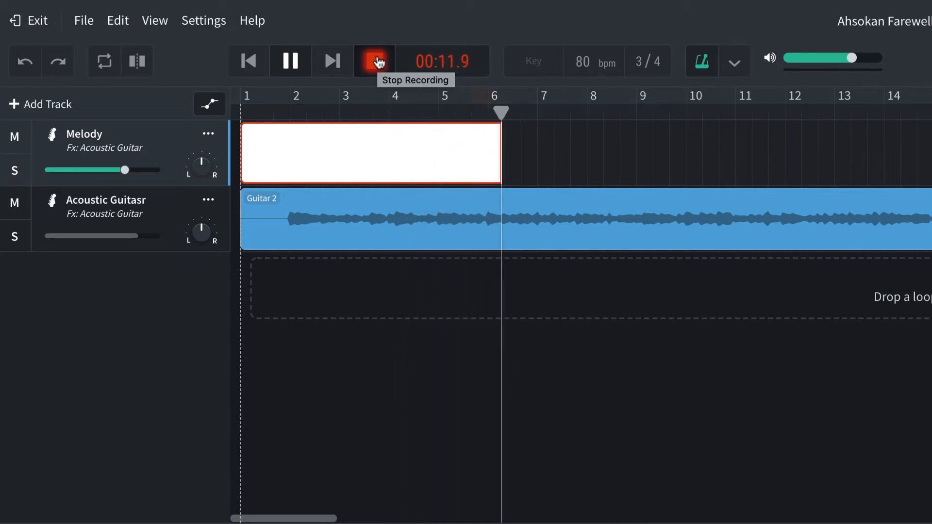
click(374, 61)
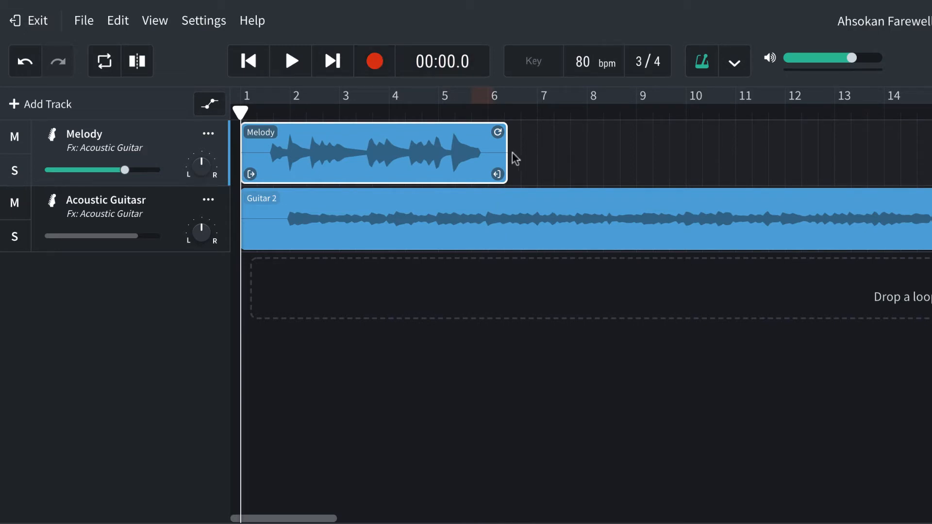
Park the playhead at the first clip's end near bar 6 after a brief transport start and pause
click(489, 95)
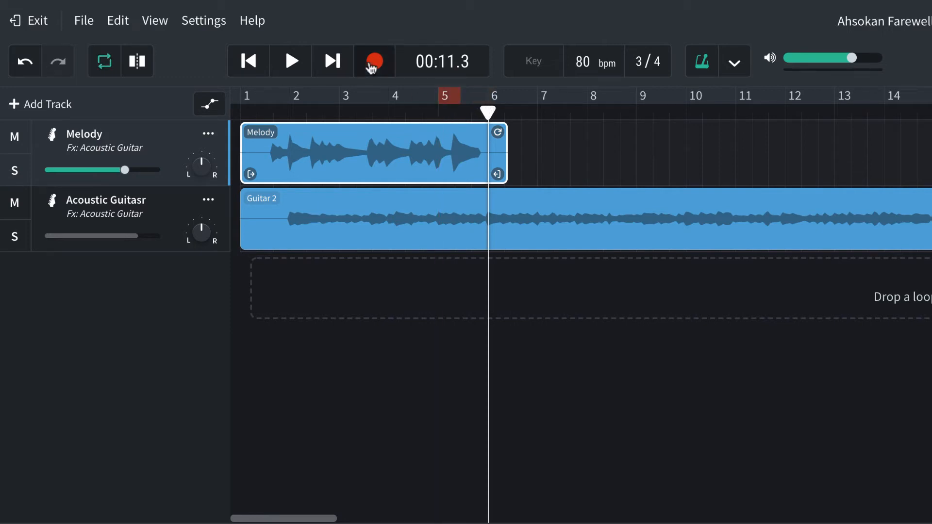
click(290, 60)
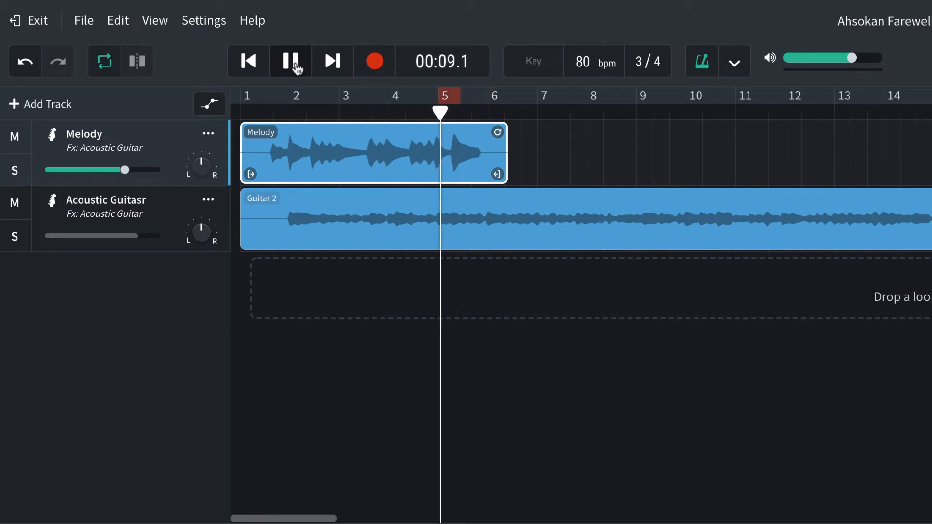
click(290, 60)
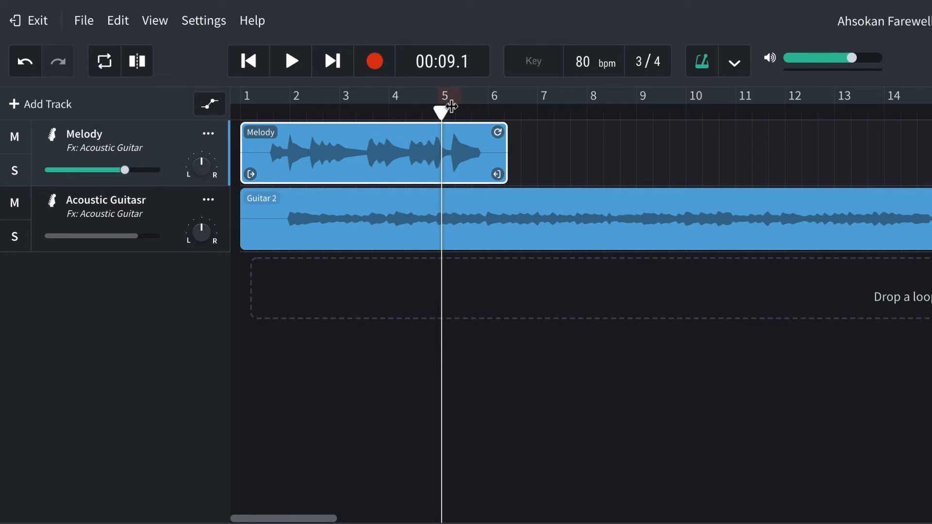
mouse_move(507, 126)
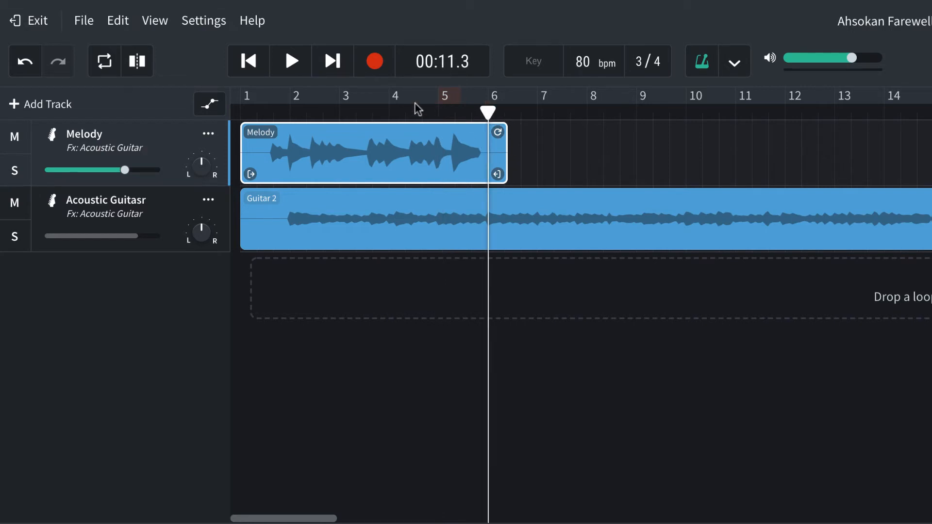
mouse_move(375, 62)
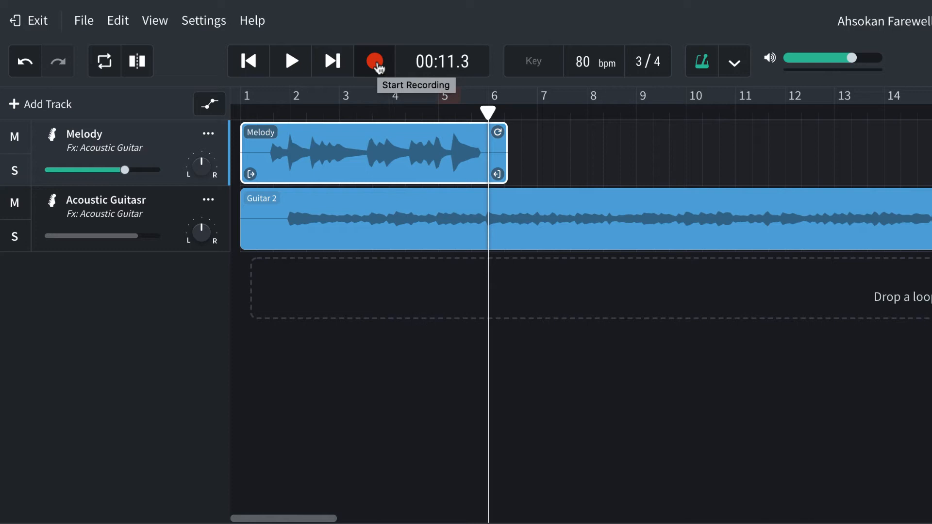
Record the second Melody take from bar 6 to just before bar 14
click(373, 60)
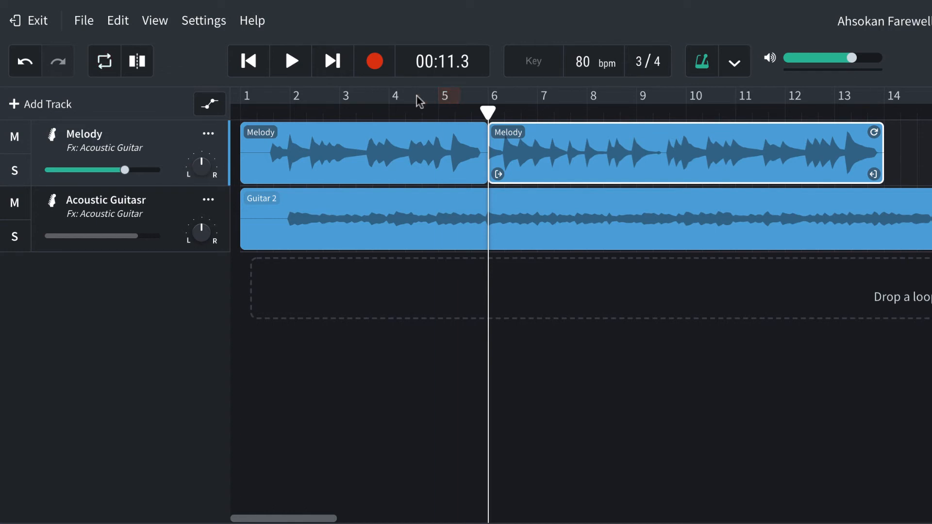
Play back the takes and punch in a third Melody take from about bar 14
click(290, 61)
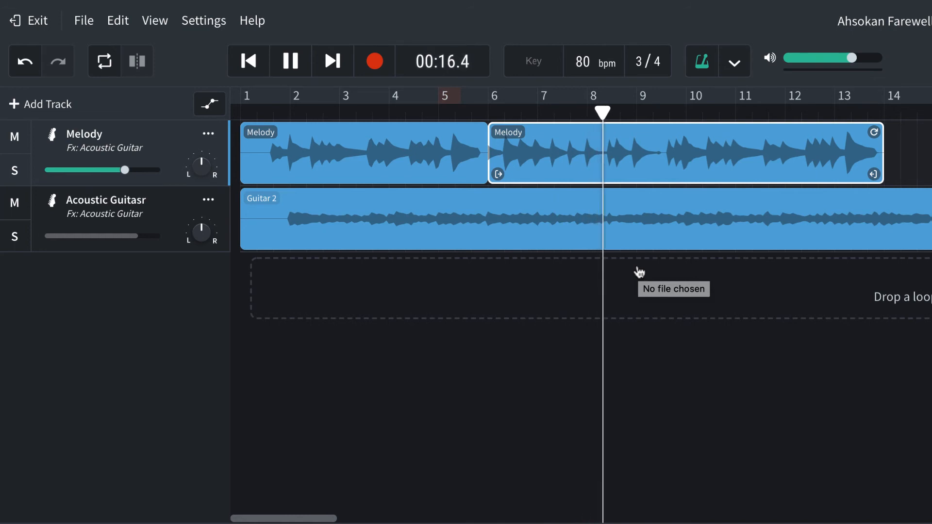
click(290, 61)
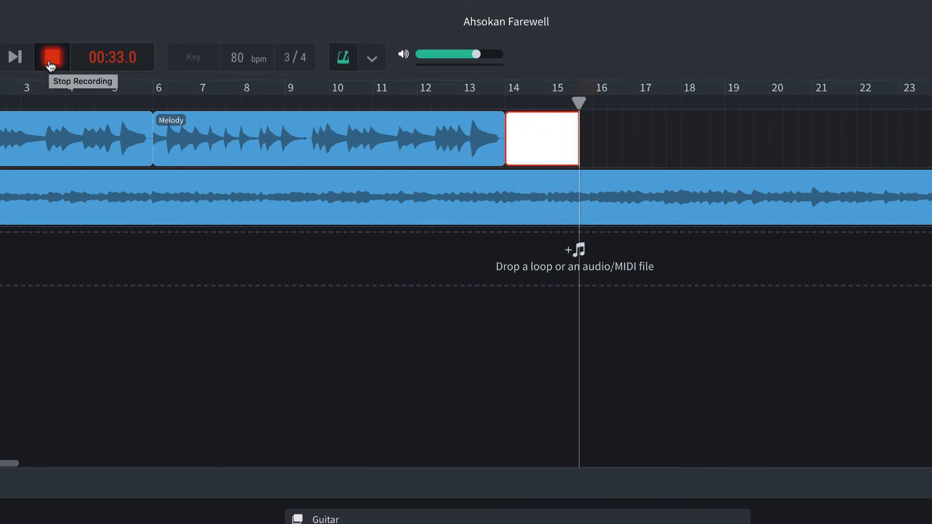
Stop the third take, then punch in a fourth Melody take partway through bar 15
click(52, 58)
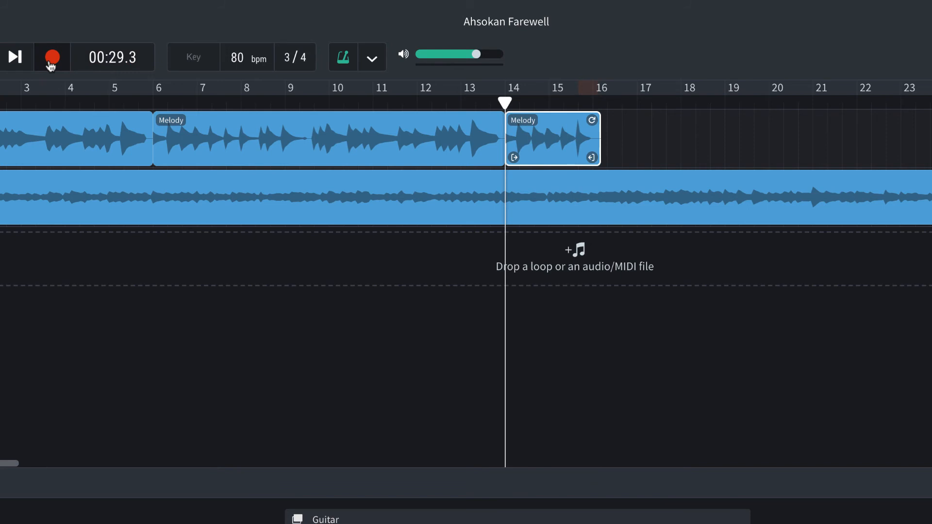
mouse_move(528, 112)
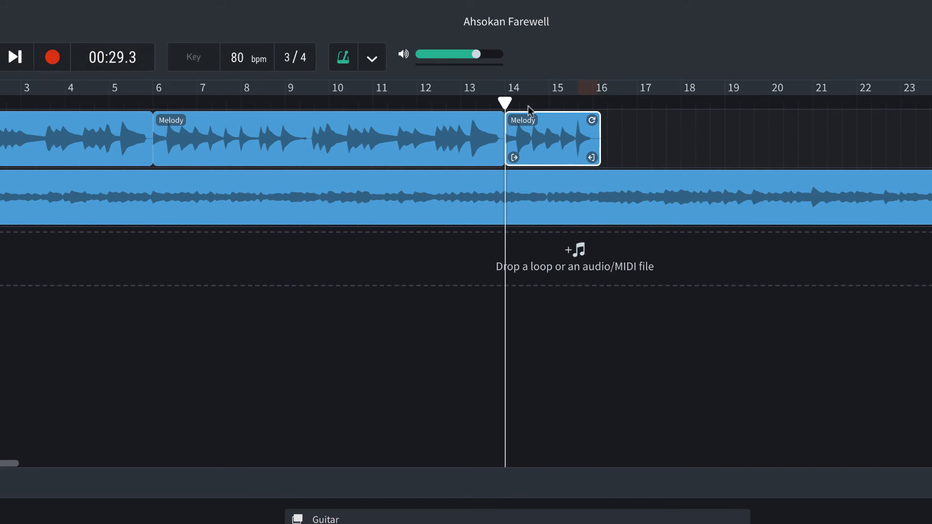
mouse_move(574, 112)
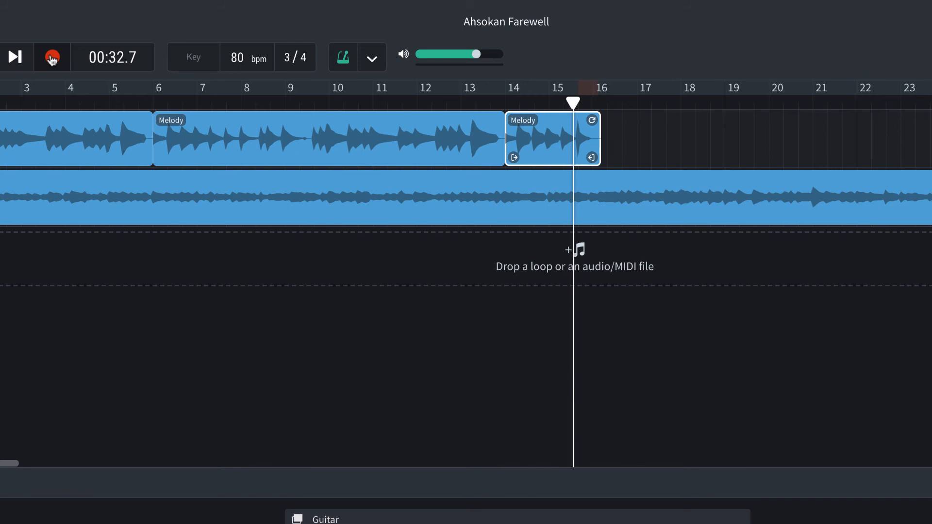
click(51, 57)
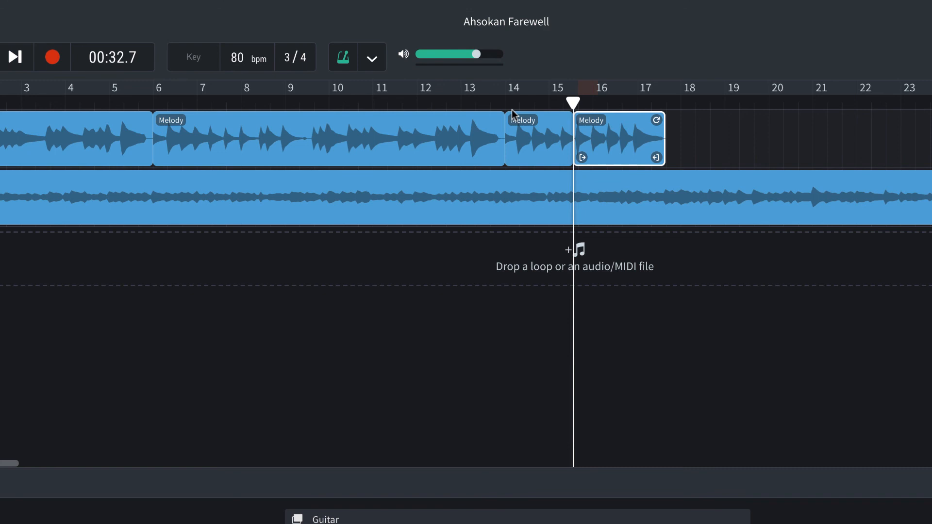
End the fourth take with the playhead resting just past bar 17
click(504, 100)
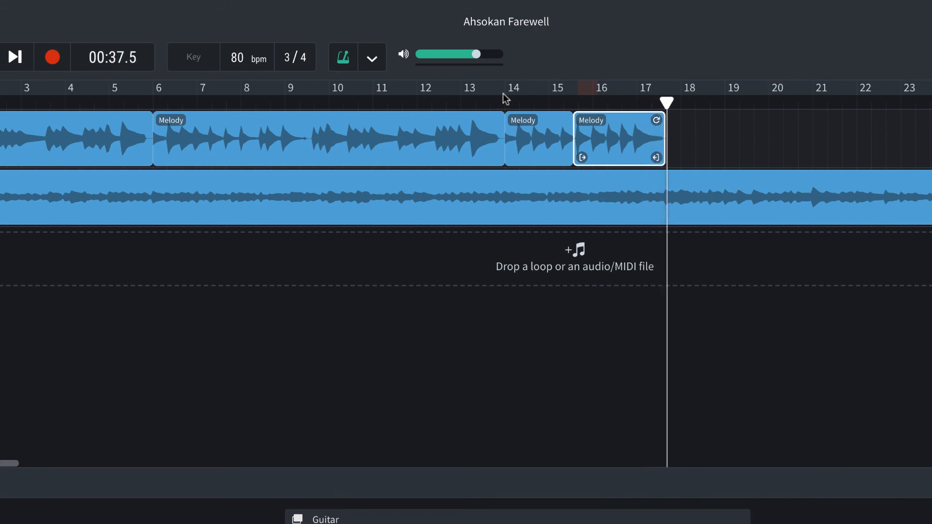
mouse_move(440, 140)
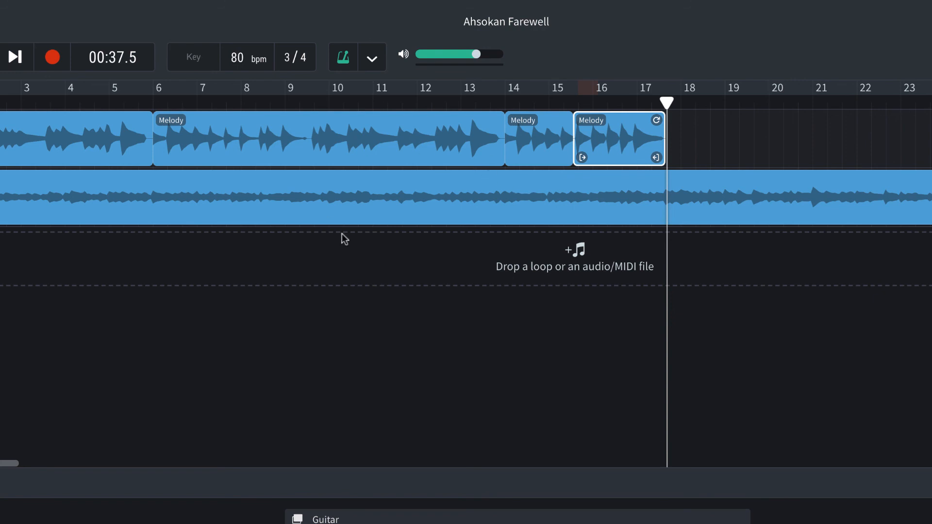
mouse_move(304, 132)
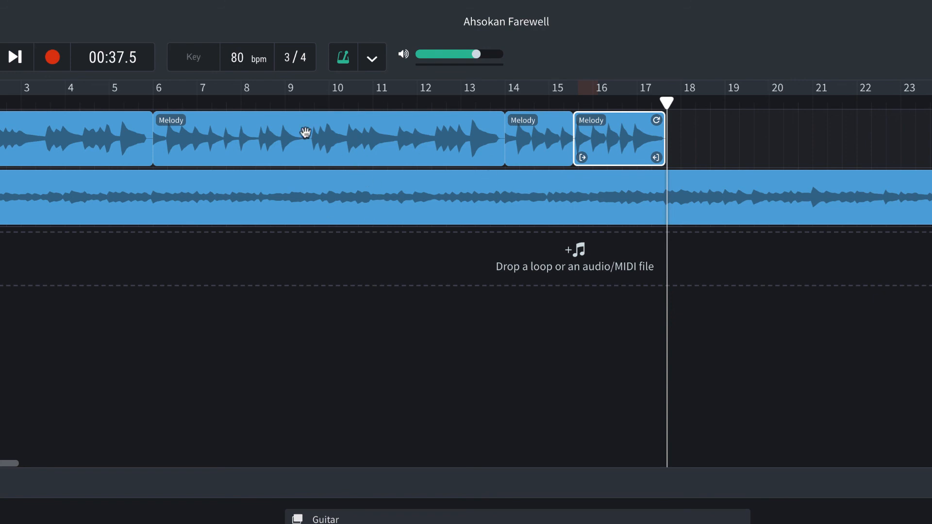
mouse_move(358, 149)
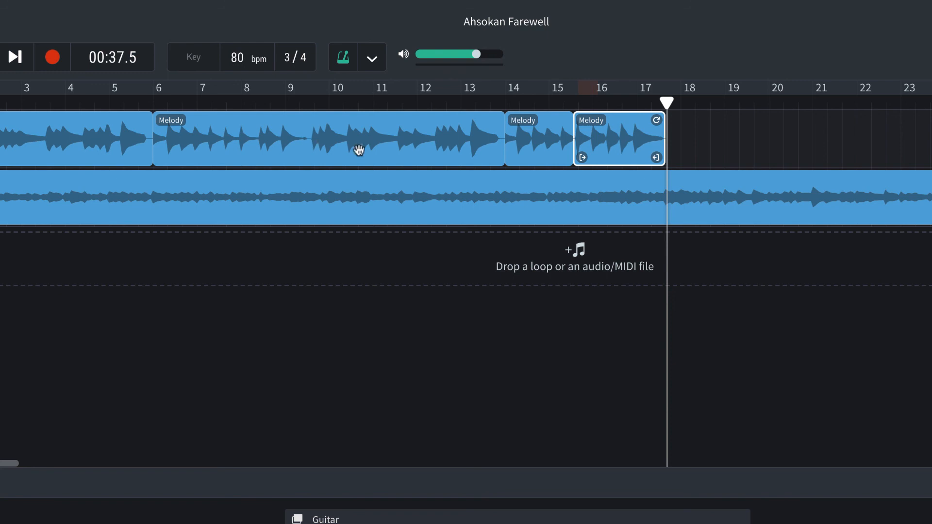
mouse_move(347, 132)
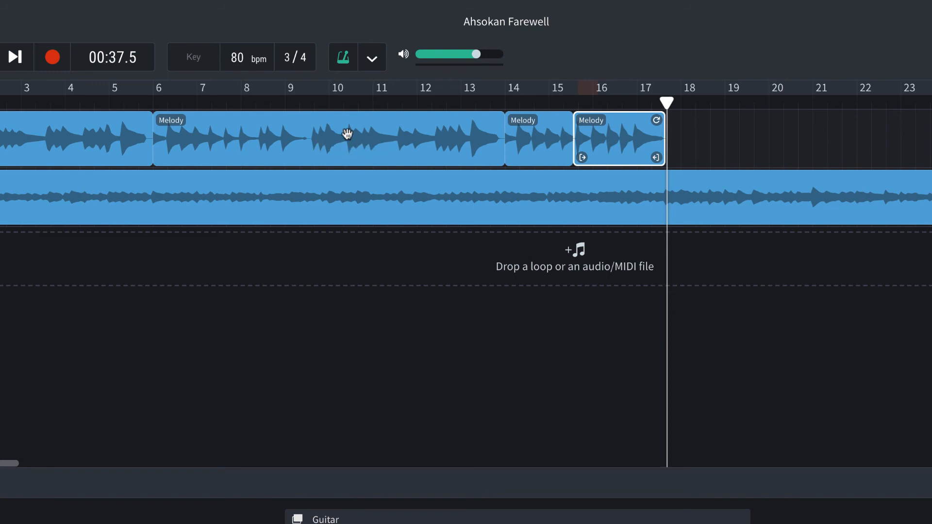